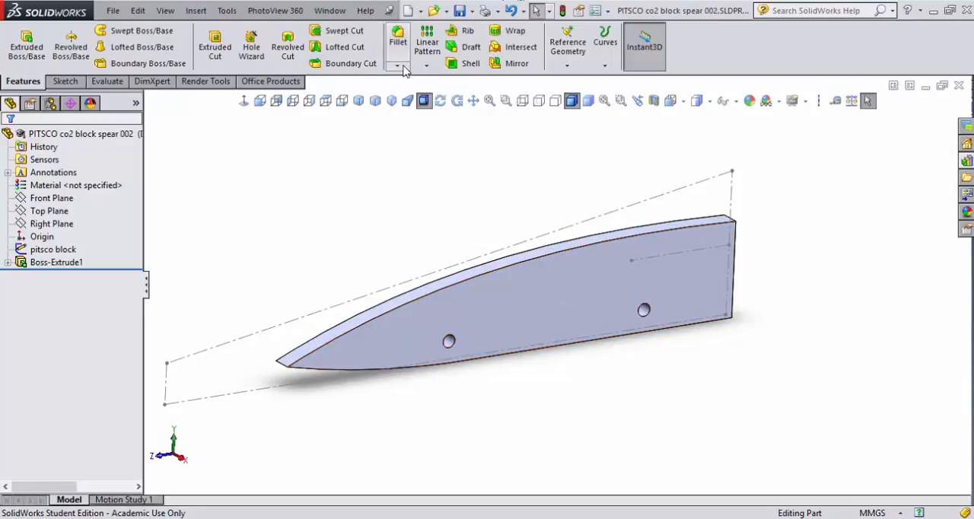
Step: Chamfer both long top edges of the spear body at 5 mm, 45°, forming a pointed ridge
click(408, 63)
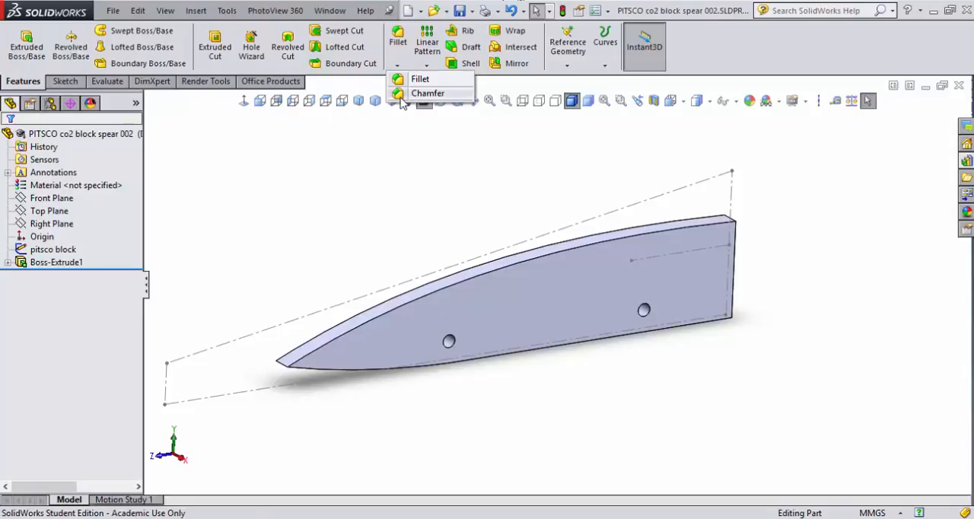
click(428, 93)
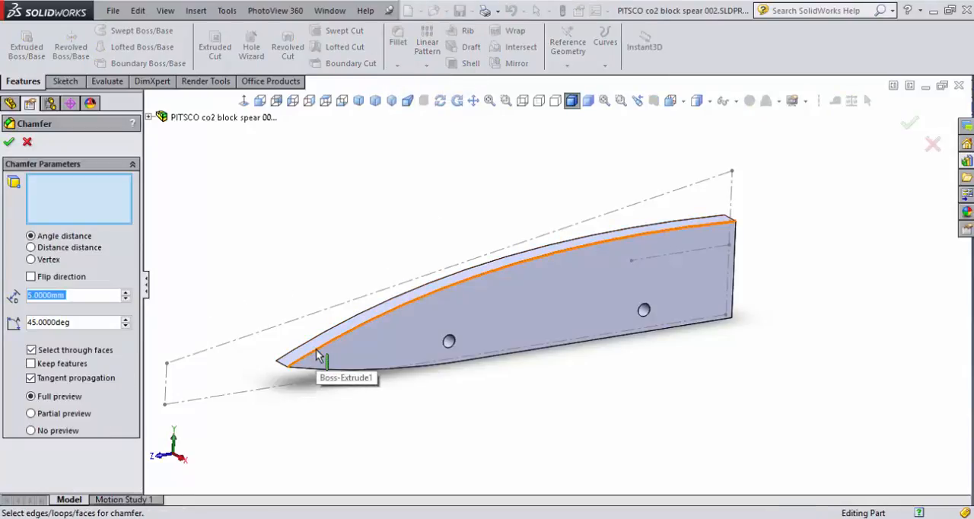
click(317, 356)
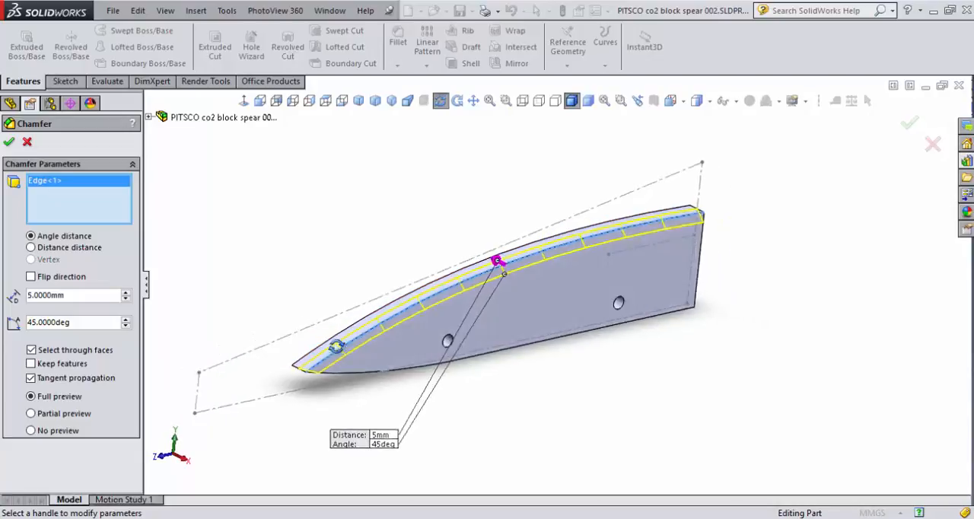
drag(533, 304, 471, 366)
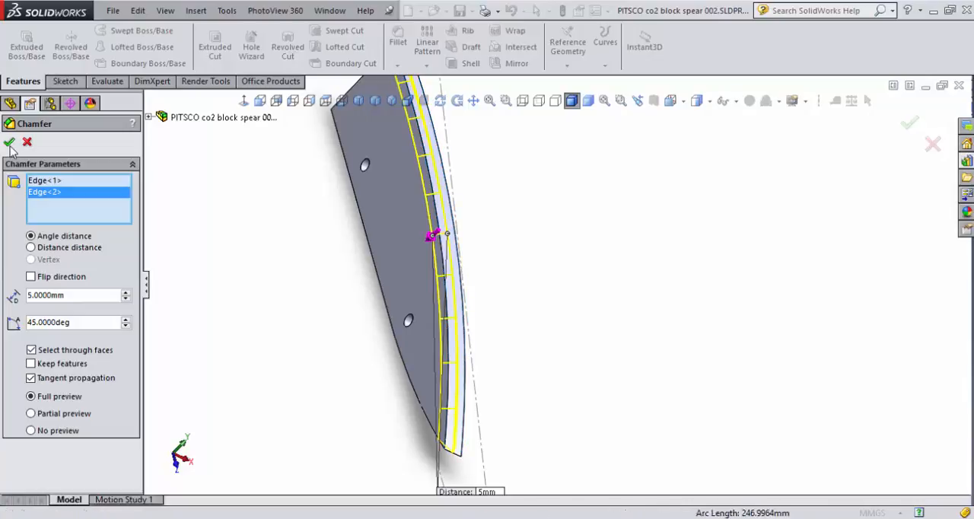
click(10, 143)
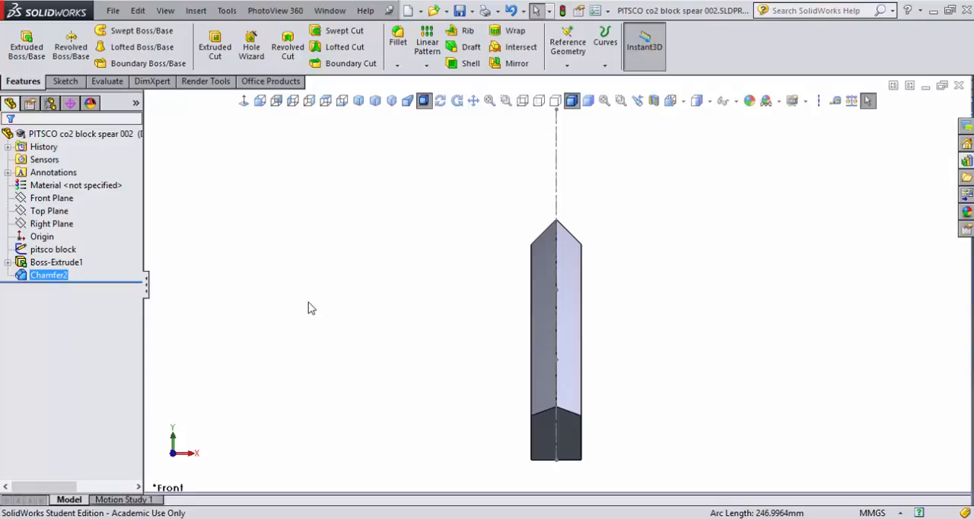
Step: Switch to the Right view to see the spear body square-on from the side
click(259, 100)
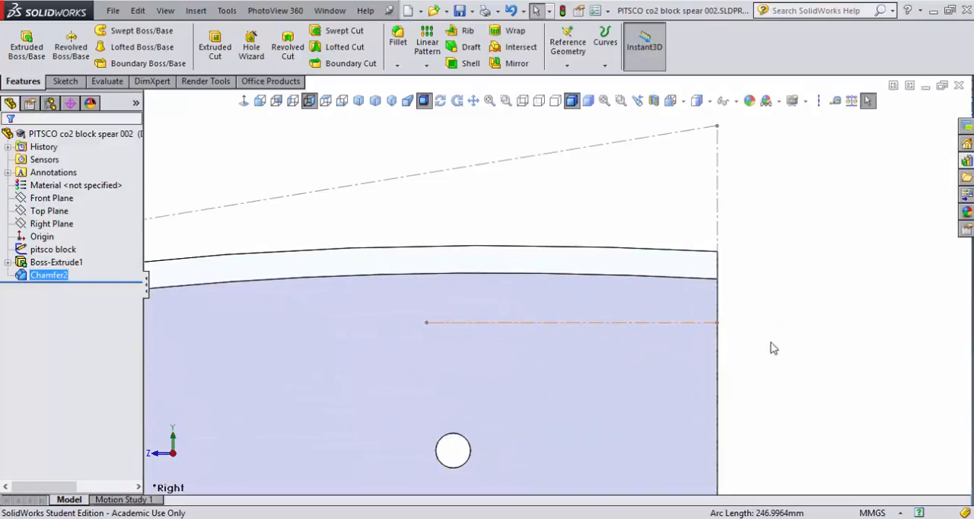
mouse_move(502, 320)
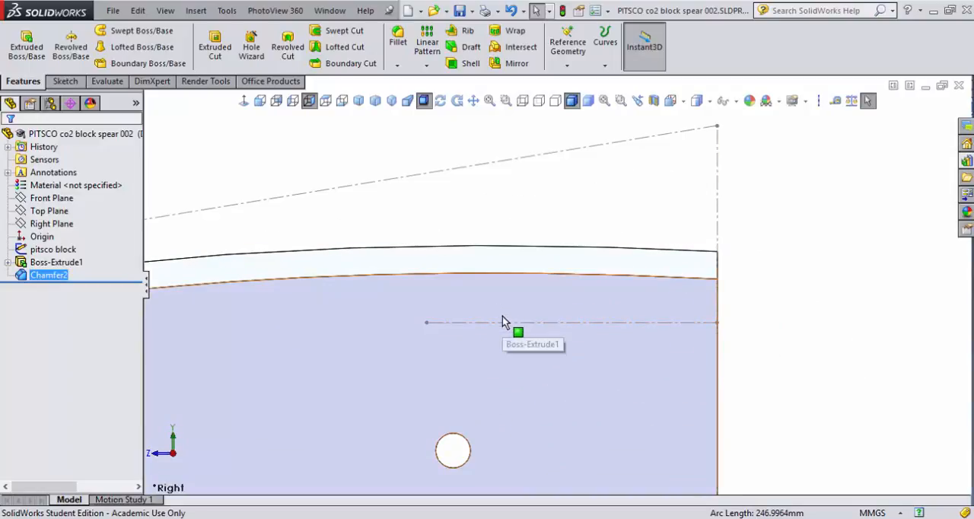
mouse_move(479, 318)
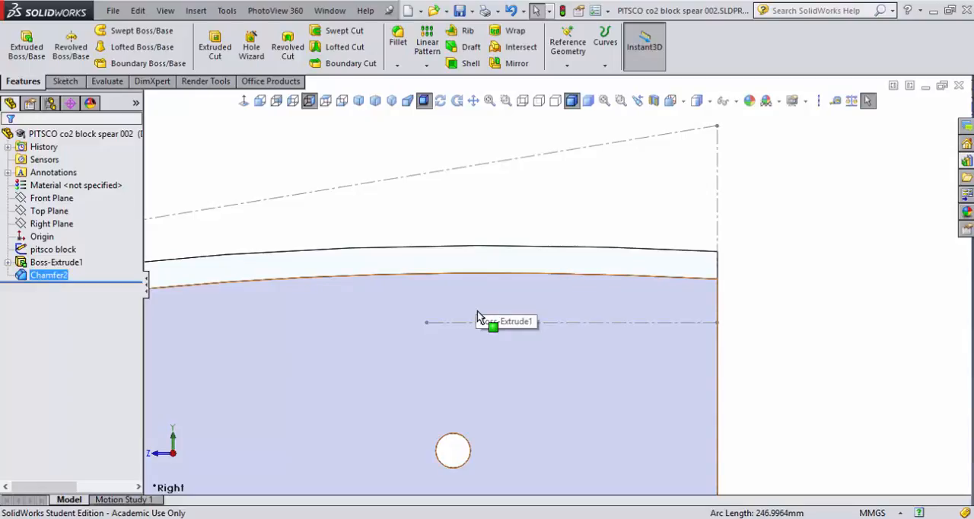
mouse_move(472, 274)
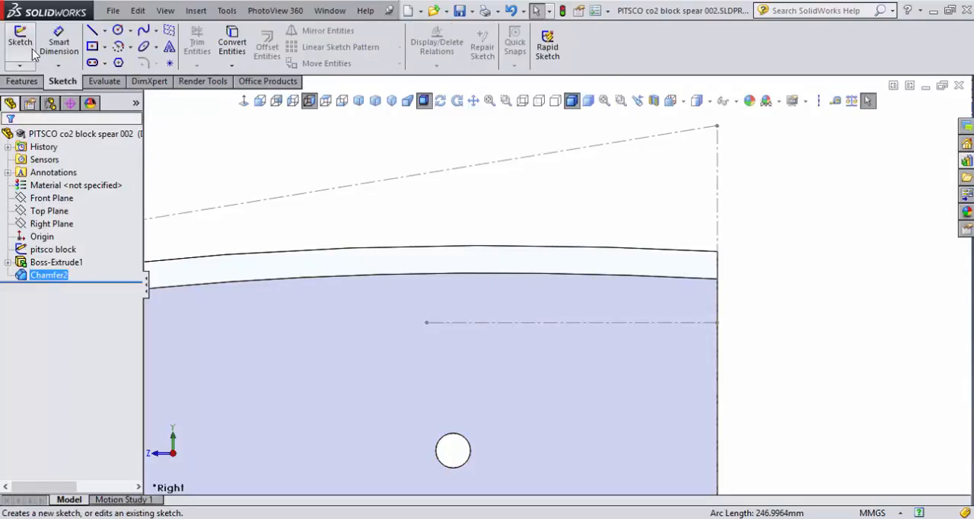
Step: Create Sketch6 on the spear's side face for the cartridge chamber outline
click(20, 43)
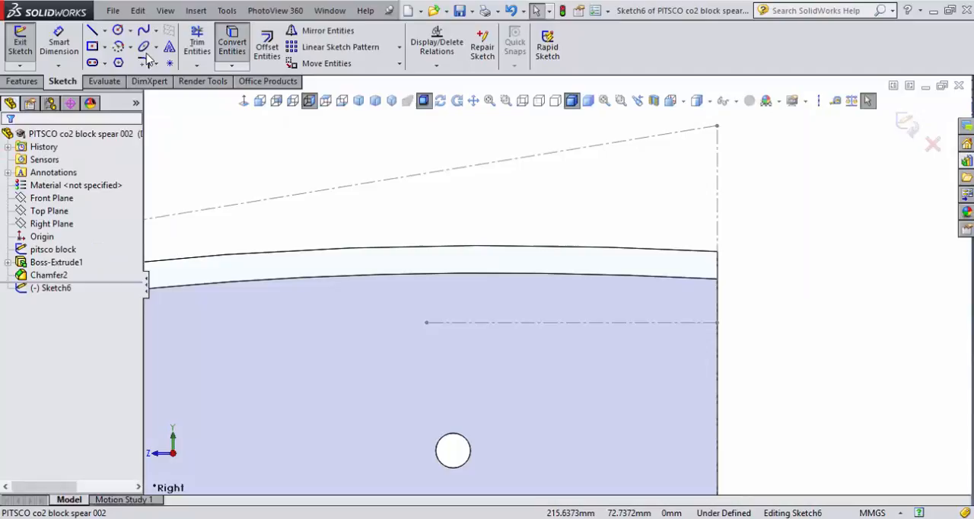
mouse_move(172, 67)
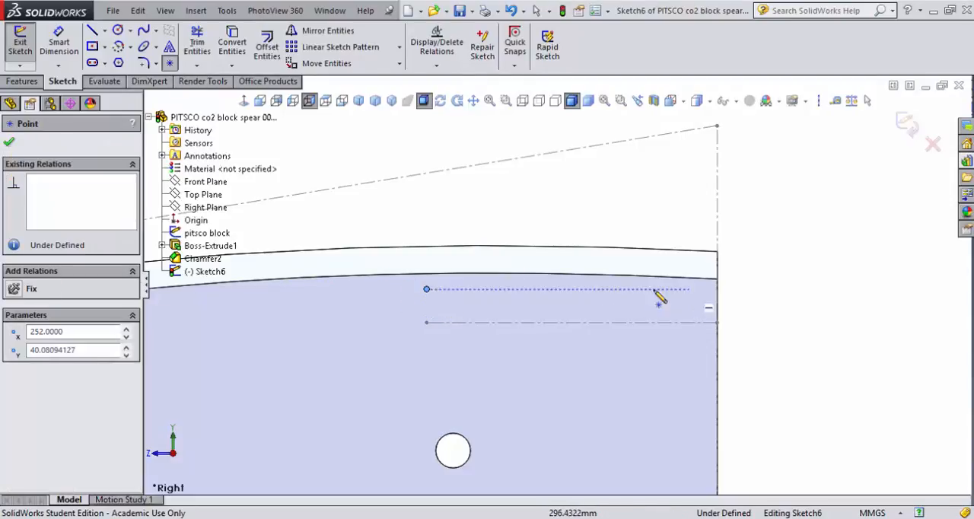
mouse_move(592, 300)
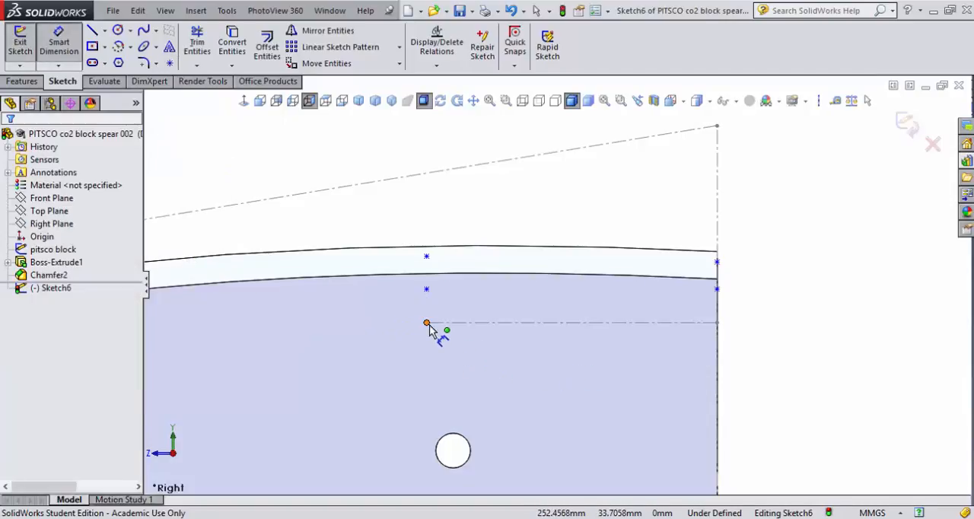
Step: Dimension the chamber lines at 9.5 mm height and a 4.5 mm gap below the top edge
click(427, 323)
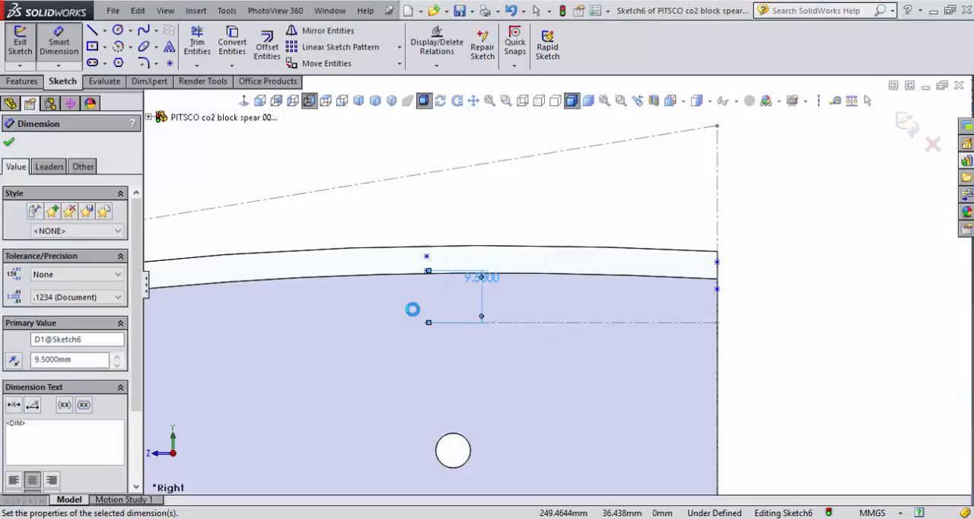
mouse_move(719, 293)
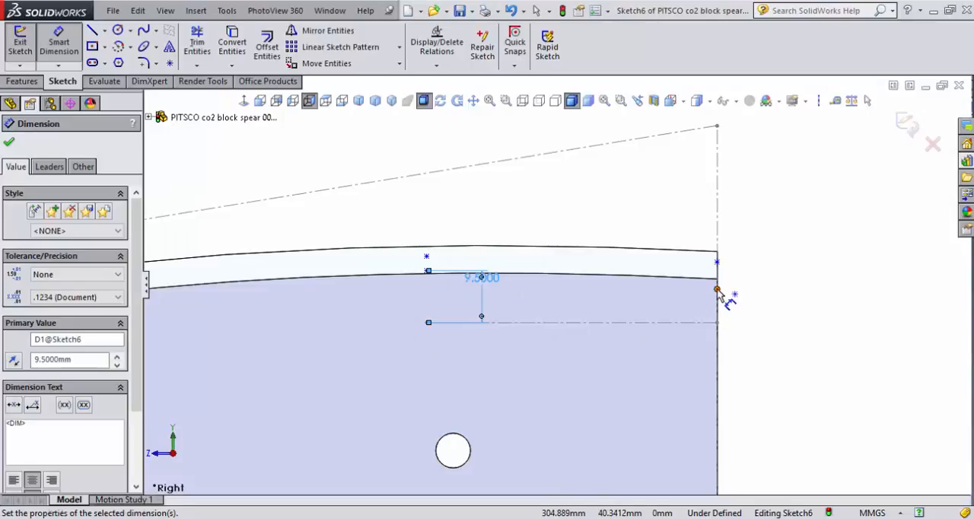
click(715, 289)
text(9)
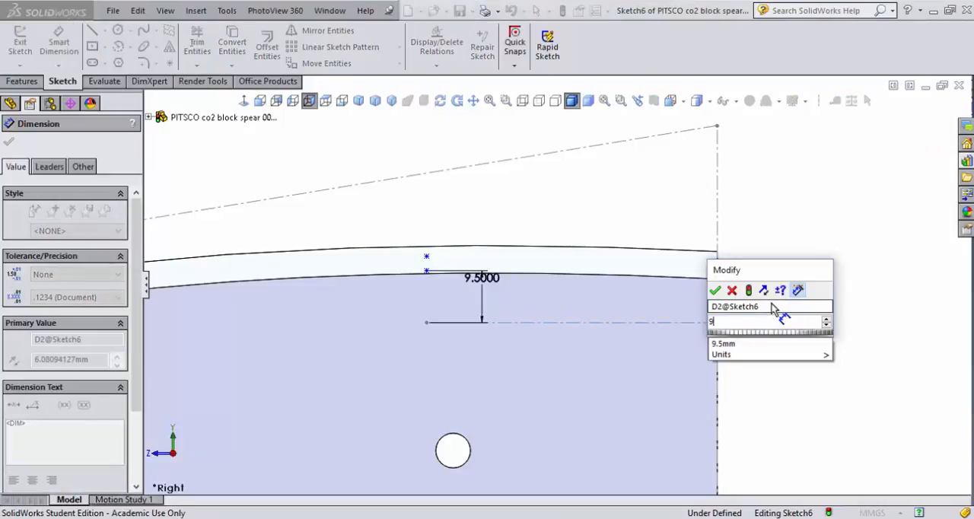
text(.5)
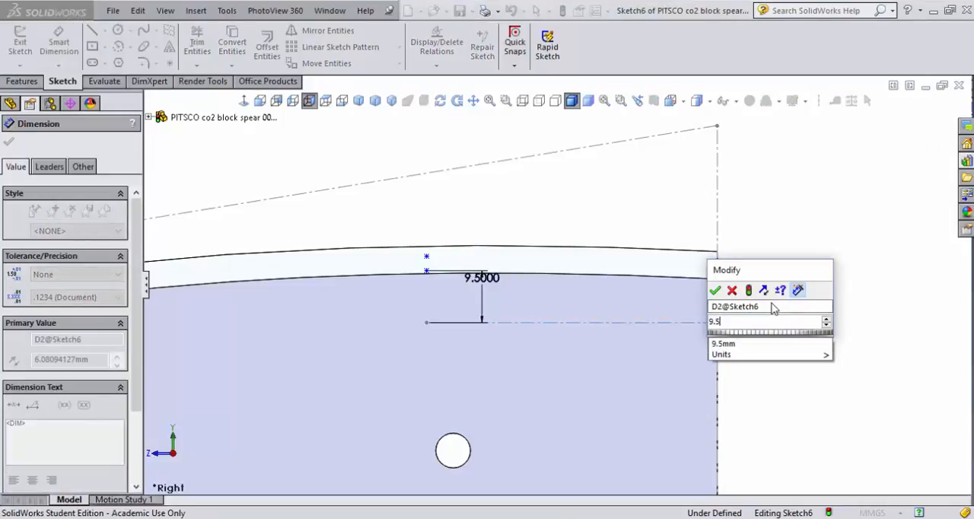
click(714, 289)
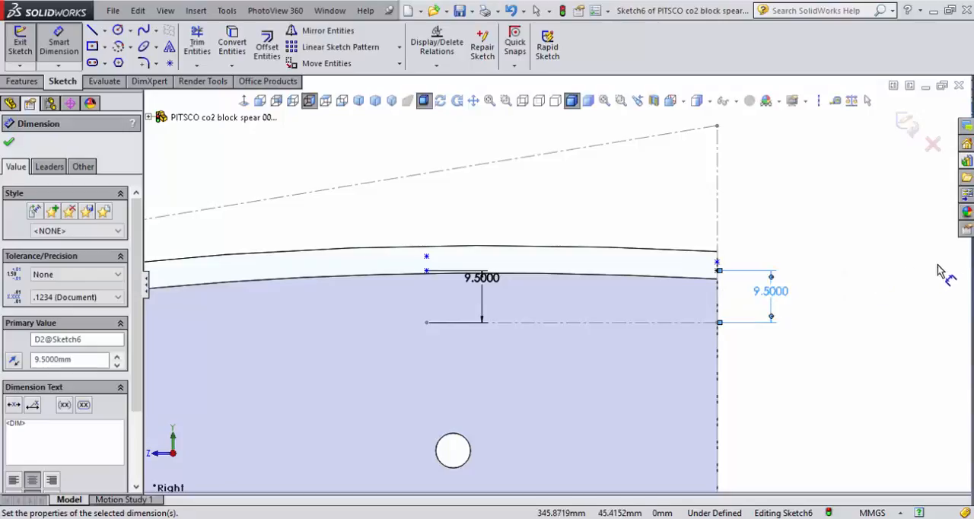
mouse_move(426, 276)
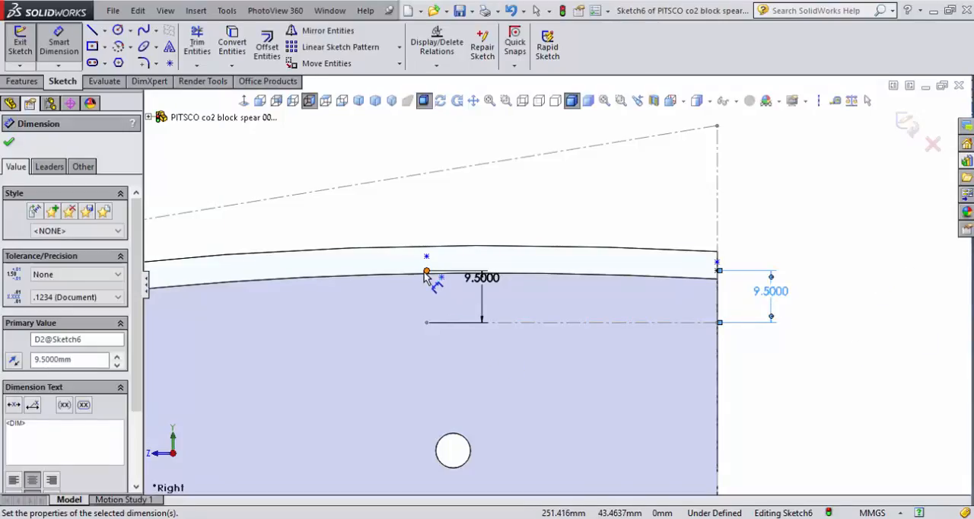
click(426, 272)
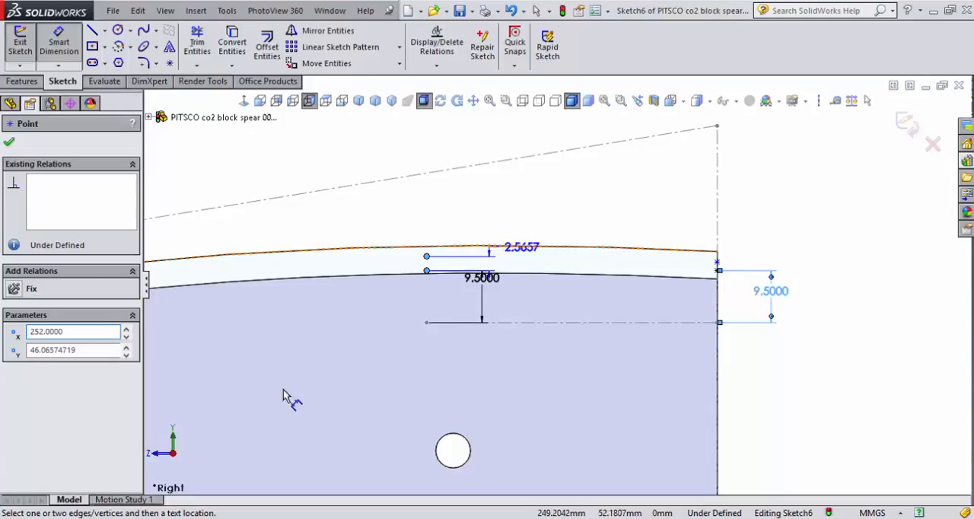
double_click(521, 246)
text(4.5)
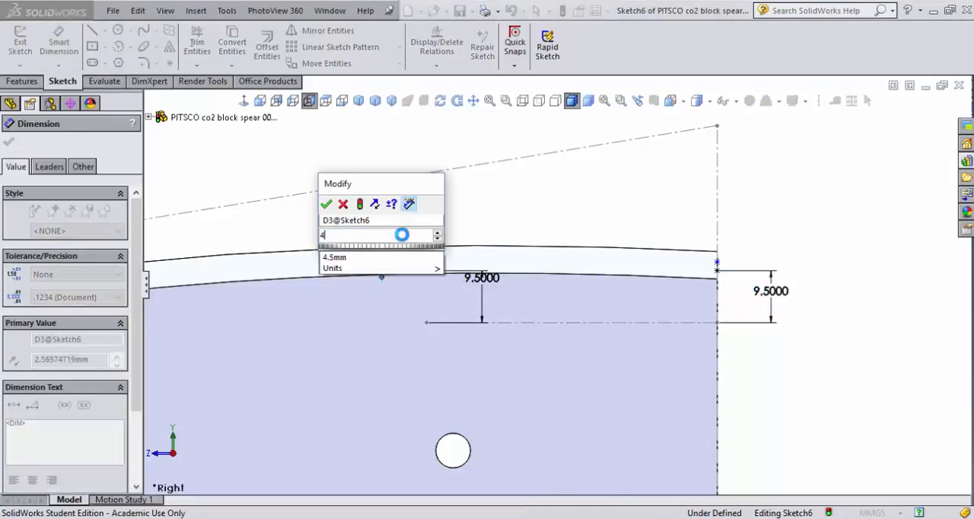
click(326, 204)
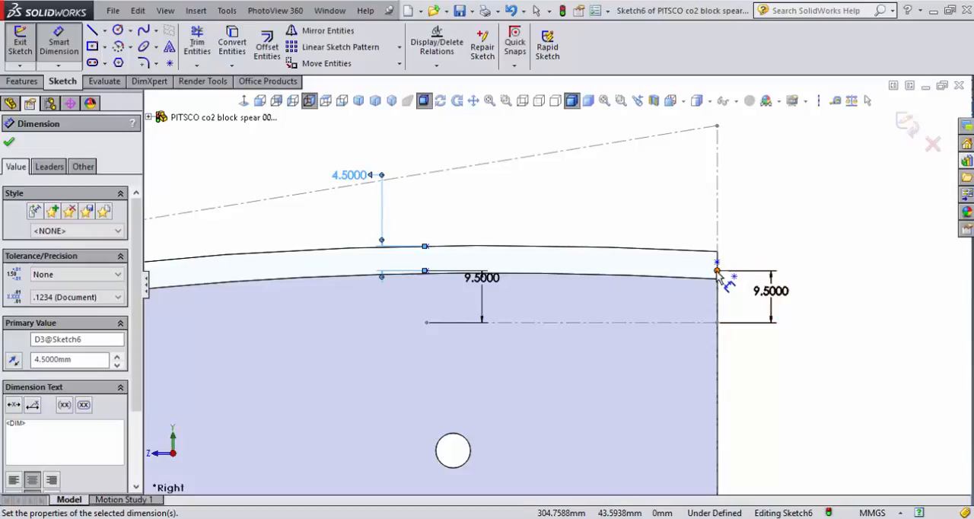
Step: Dimension the back end of the chamber curve at 3.5 mm
click(717, 266)
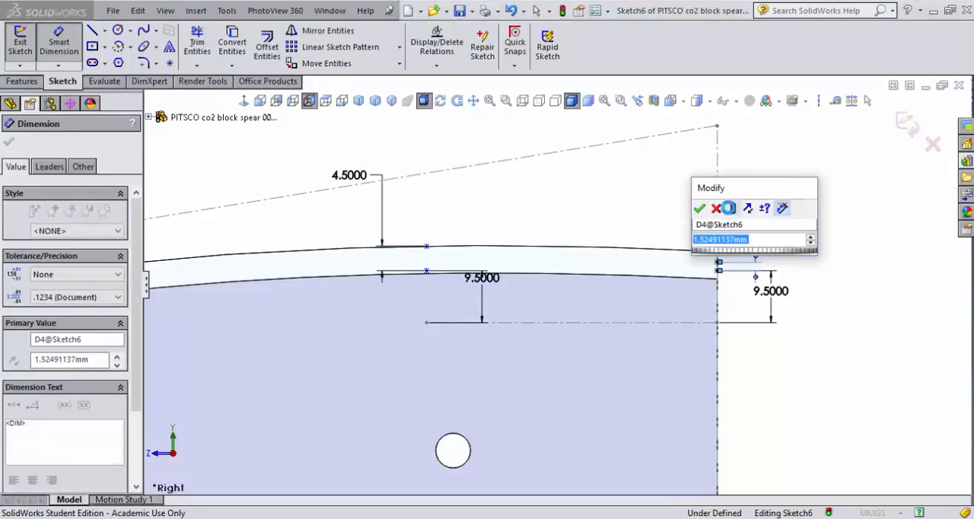
text(3.5000mm)
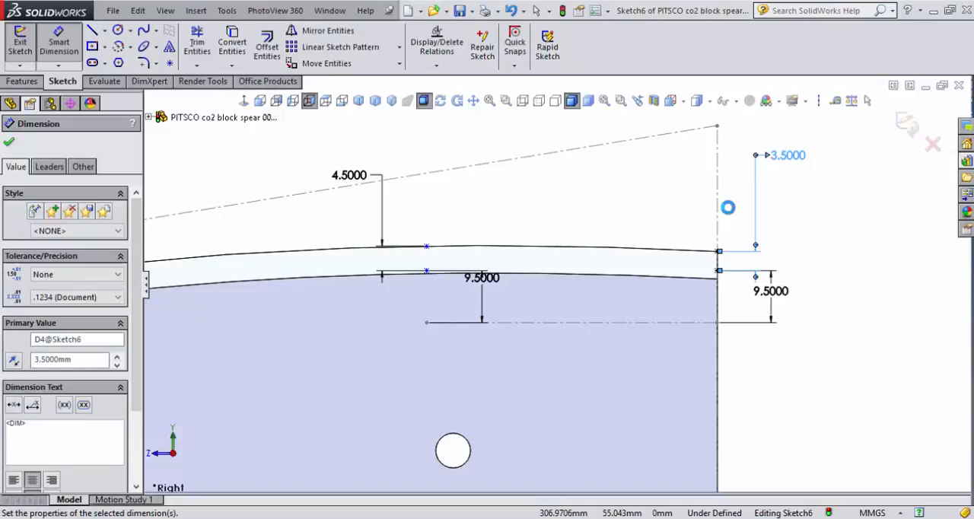
mouse_move(509, 379)
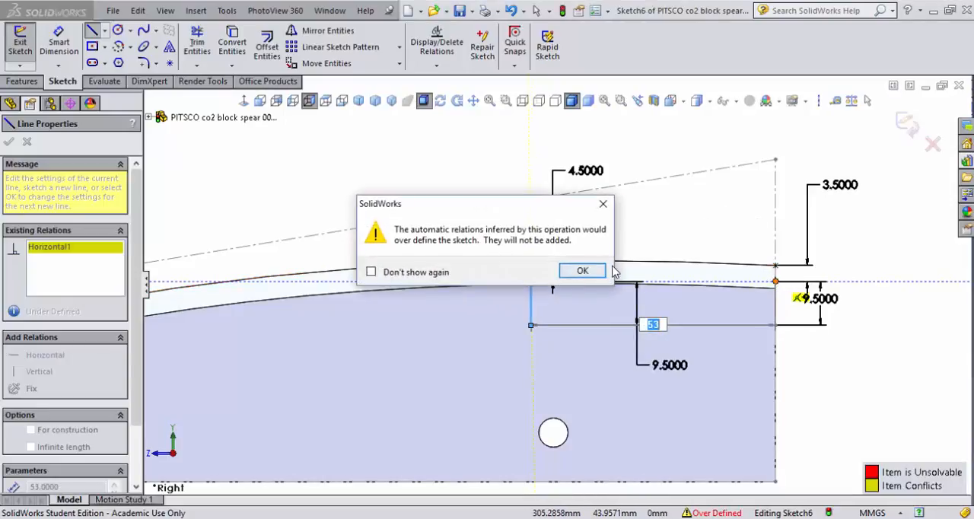
Step: Dismiss the over-defined warning and set the next line as a construction line
click(582, 271)
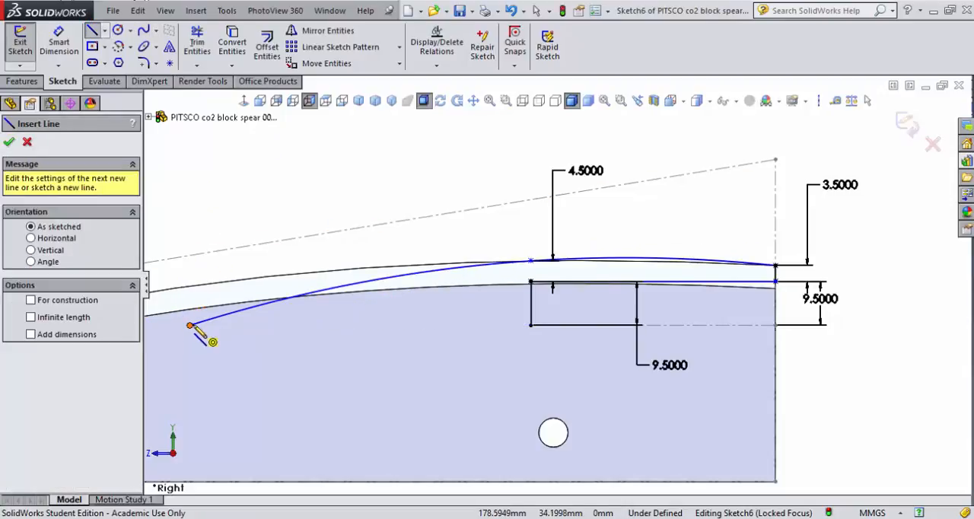
click(529, 326)
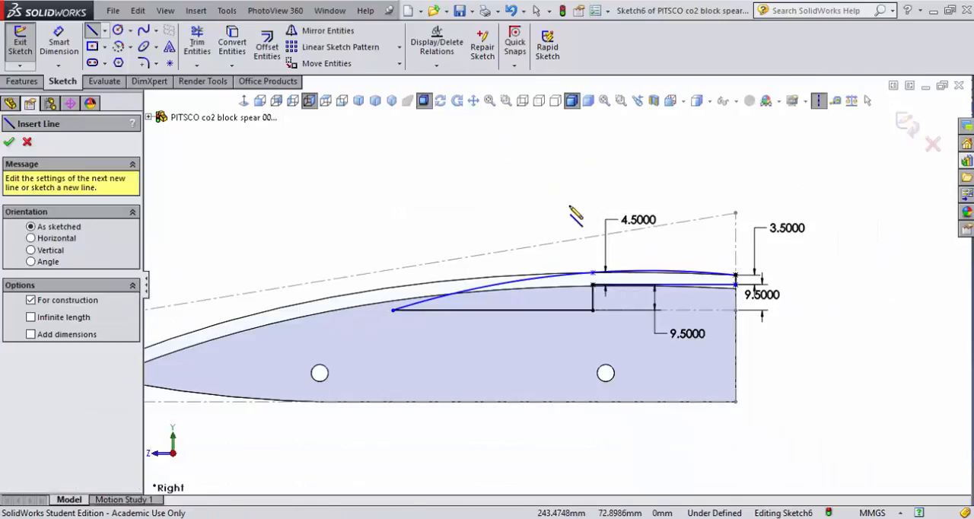
Step: Place a horizontal, infinite-length construction line as the revolve axis and view isometric
click(30, 246)
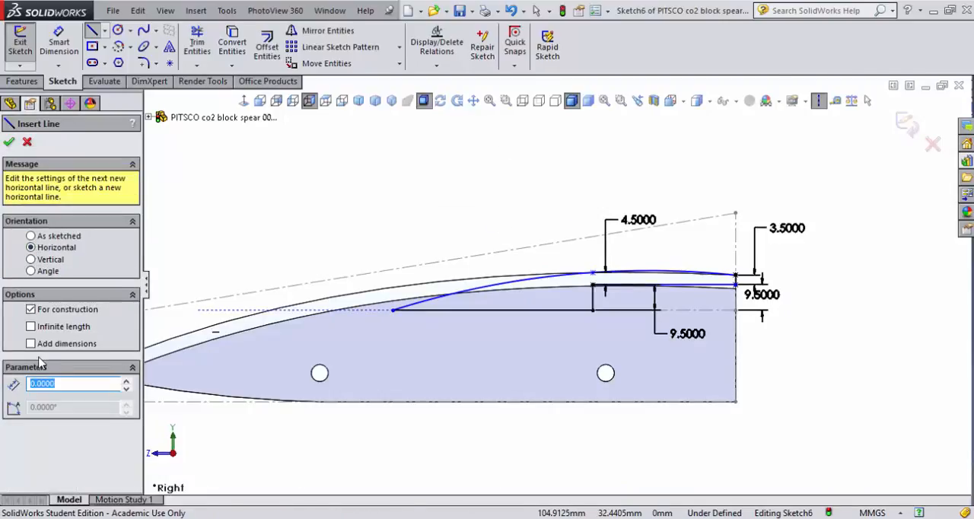
click(31, 326)
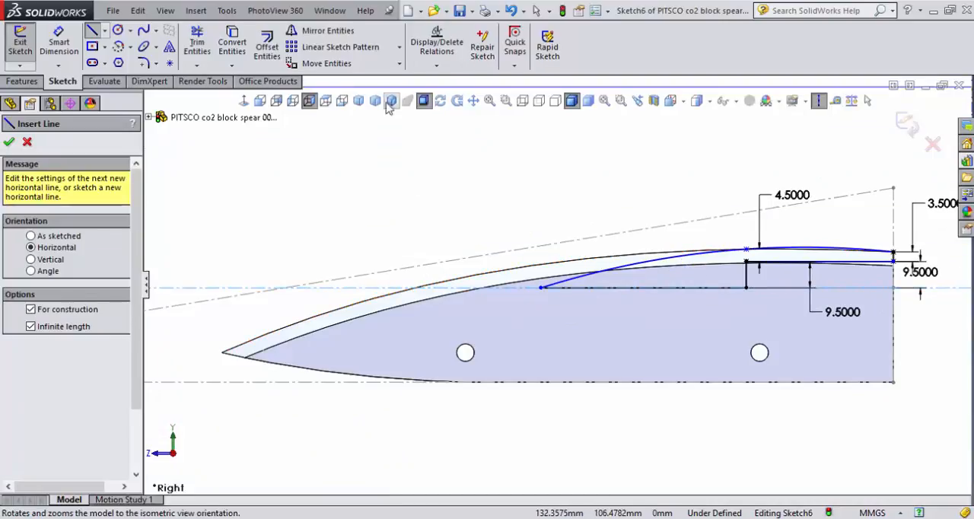
click(9, 142)
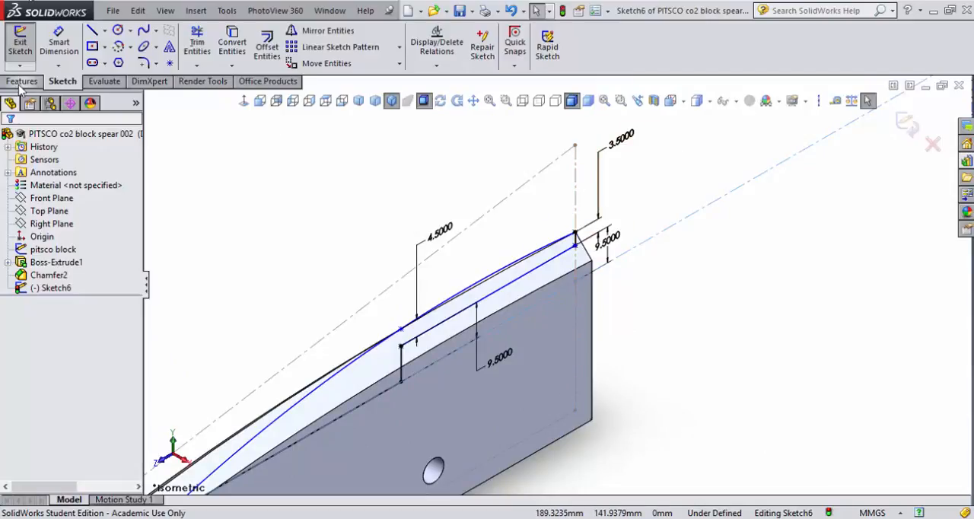
Step: Revolve Sketch6 360° about the construction line, creating Revolve2, and view the chamber end-on
click(21, 83)
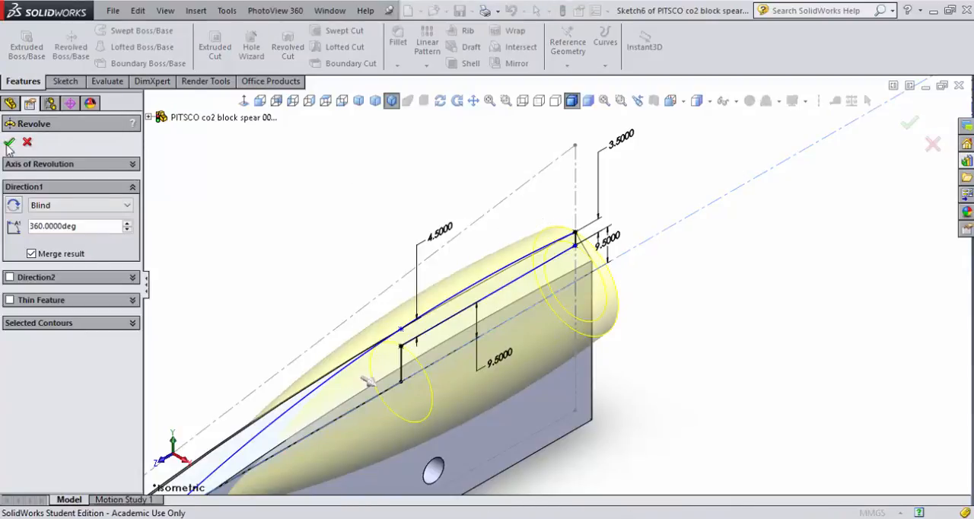
click(9, 145)
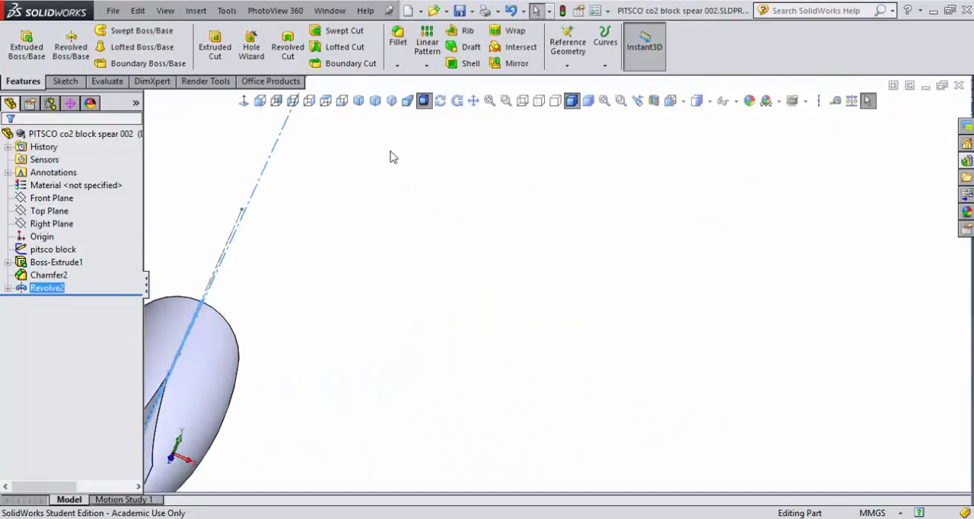
click(259, 101)
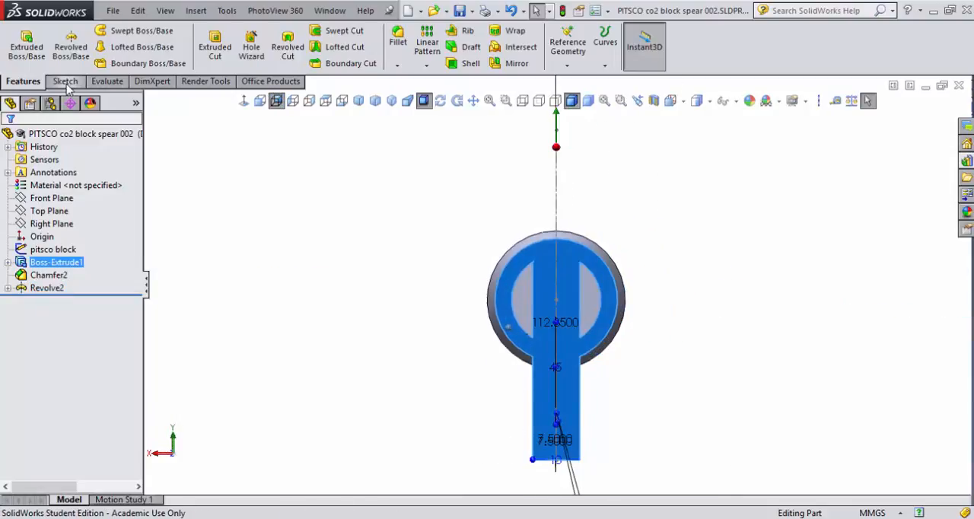
Step: Draw a circle in new Sketch7 centred on the chamber axis of the end face
click(64, 82)
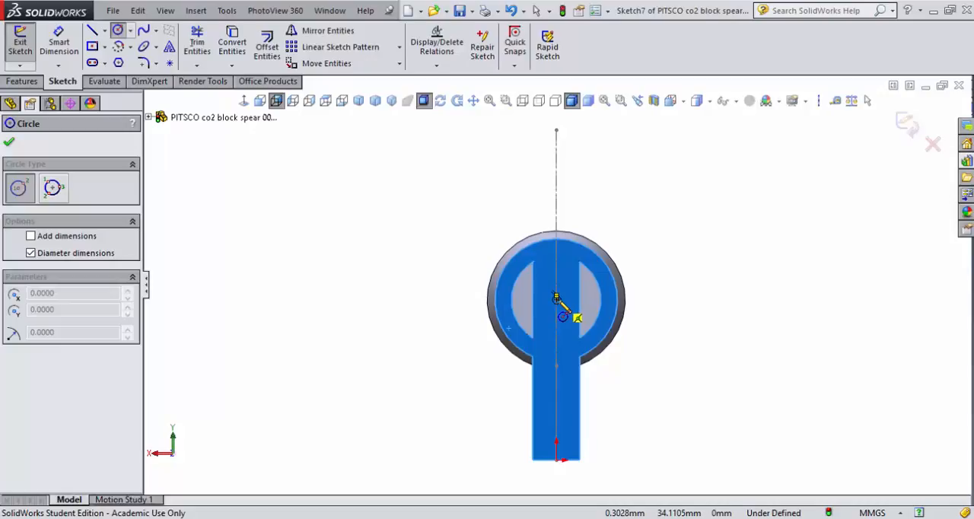
click(555, 297)
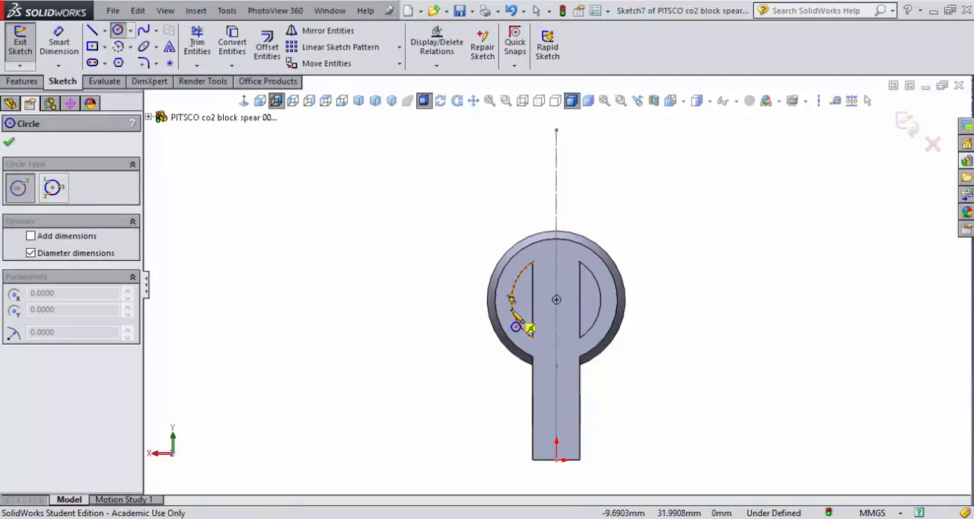
mouse_move(555, 312)
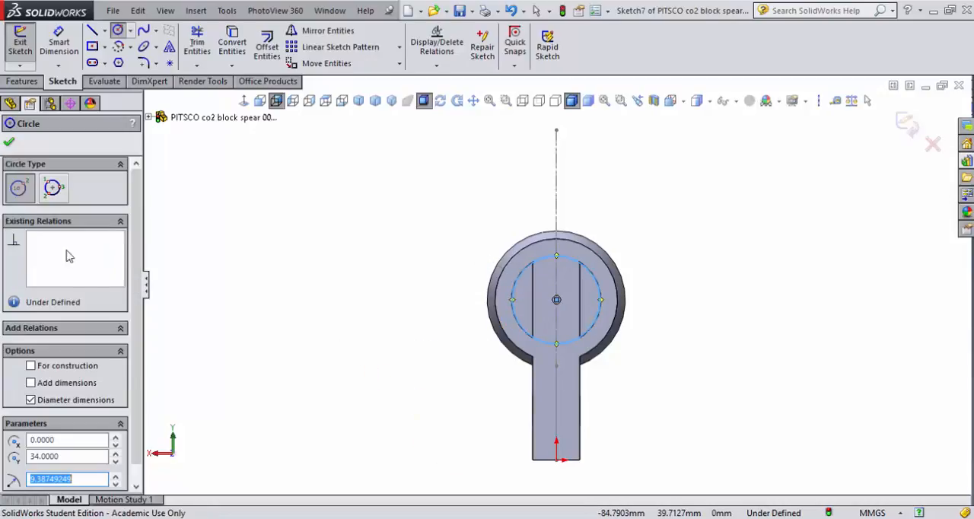
click(21, 81)
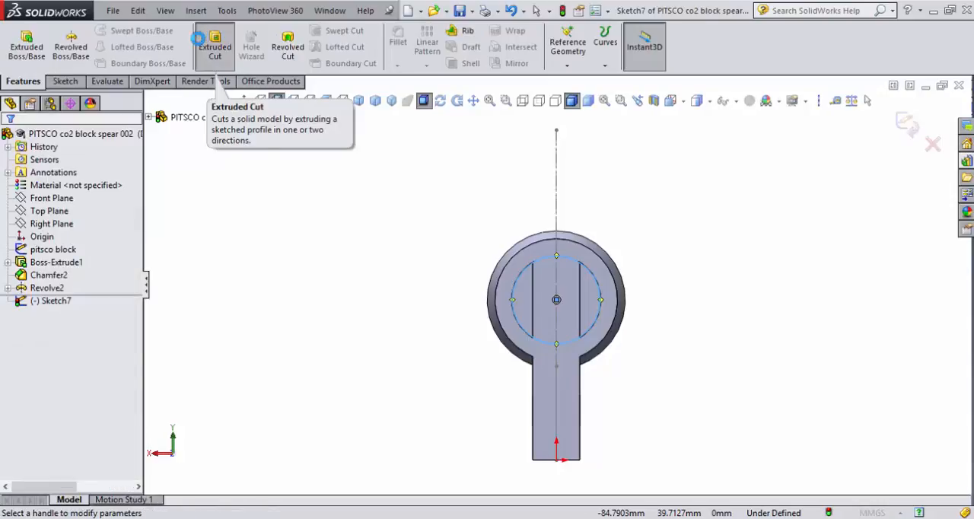
Step: Extrude-cut the circle 53 mm blind into the chamber end as Cut-Extrude2, then view from the side
click(215, 42)
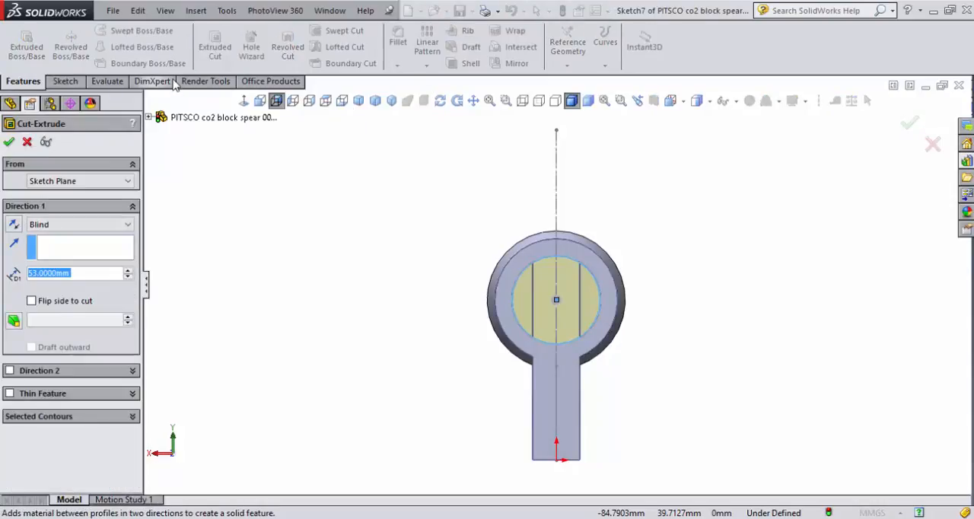
click(10, 141)
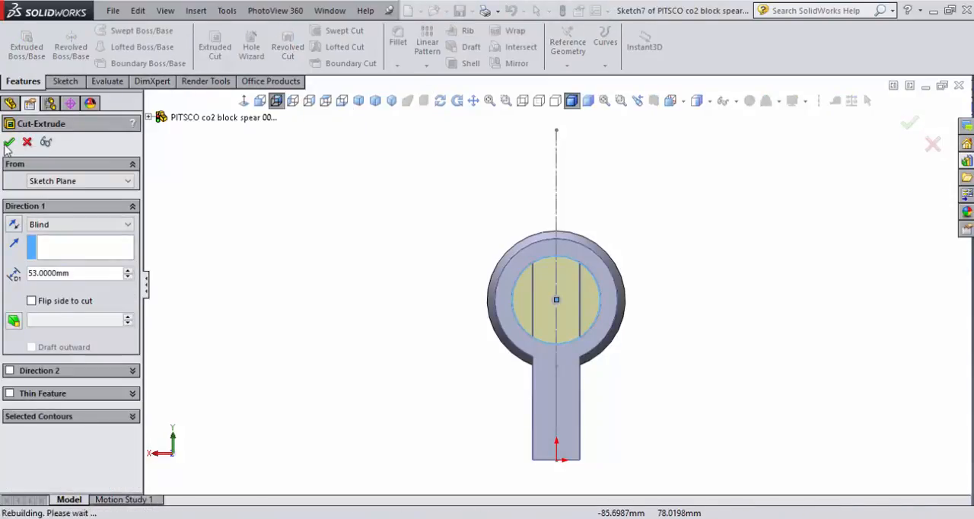
click(9, 144)
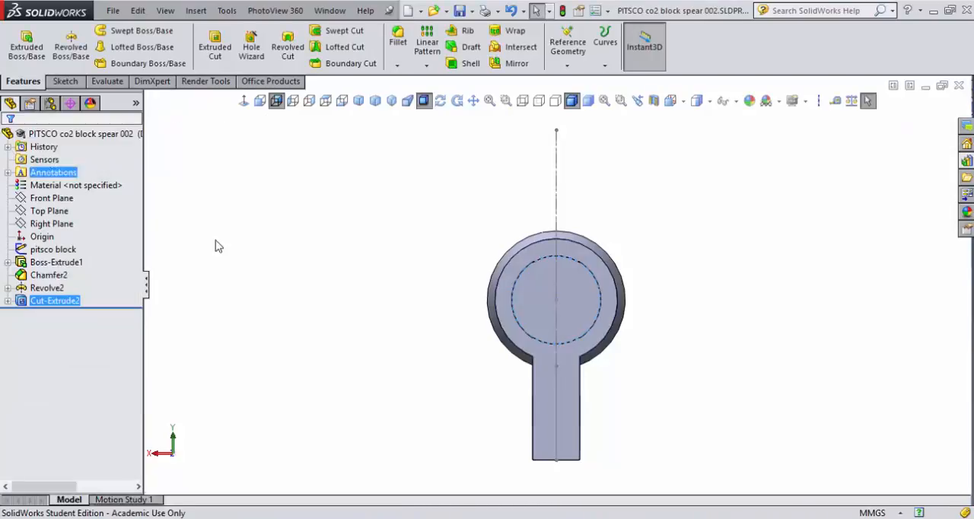
drag(556, 297, 487, 299)
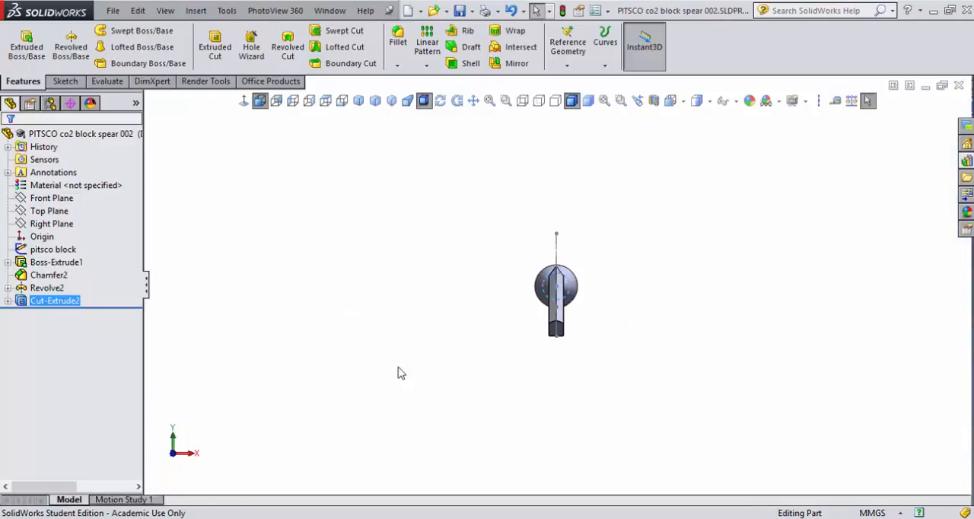
click(309, 101)
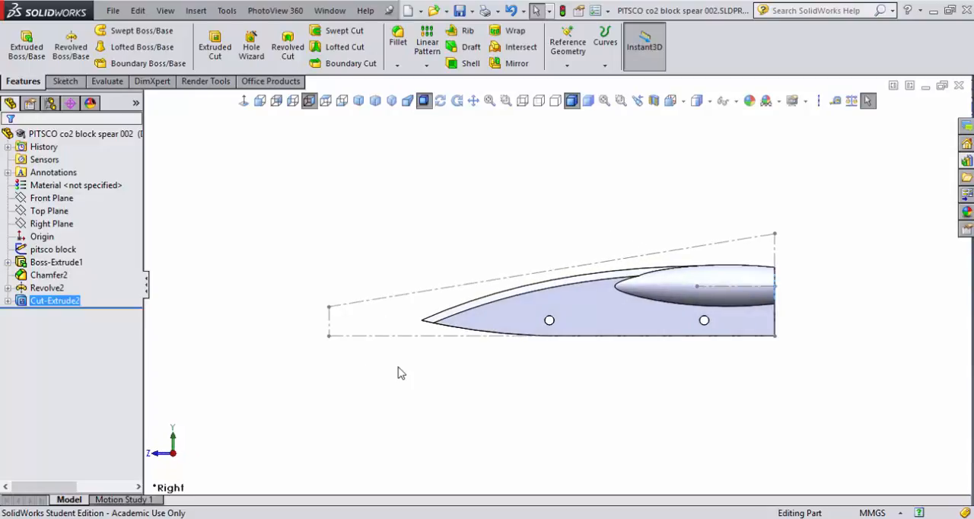